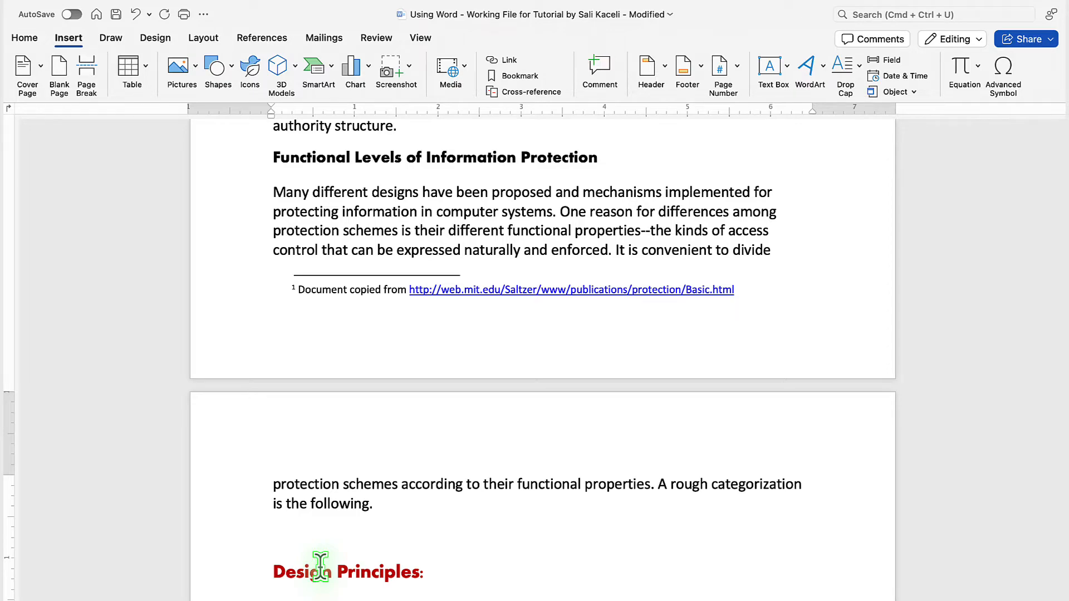
Set the insertion point immediately before the first letter of the Design Principles heading.
scroll("down", 3)
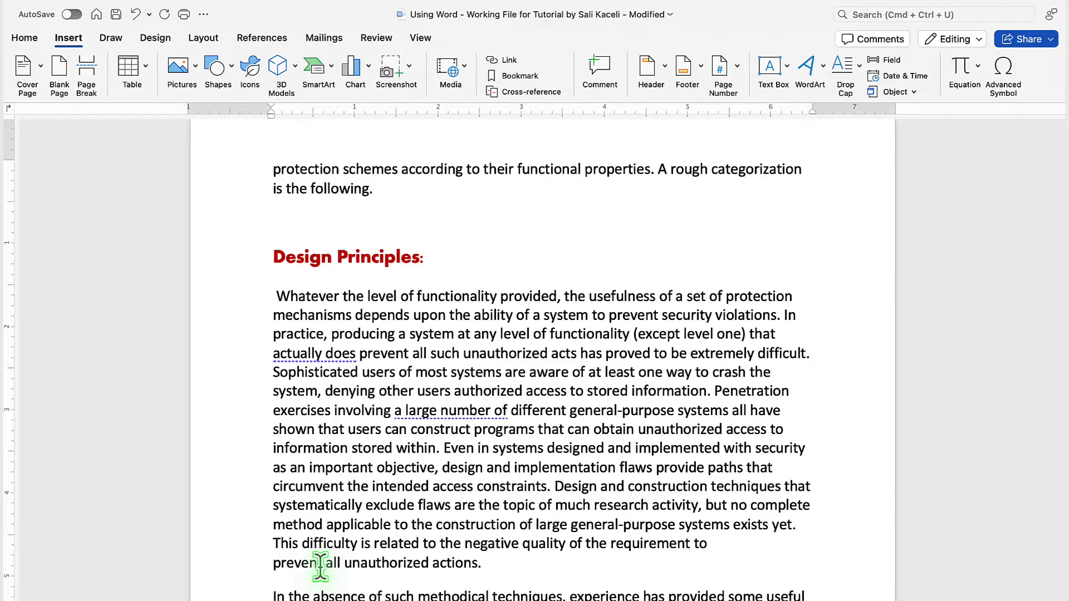
left_click(274, 258)
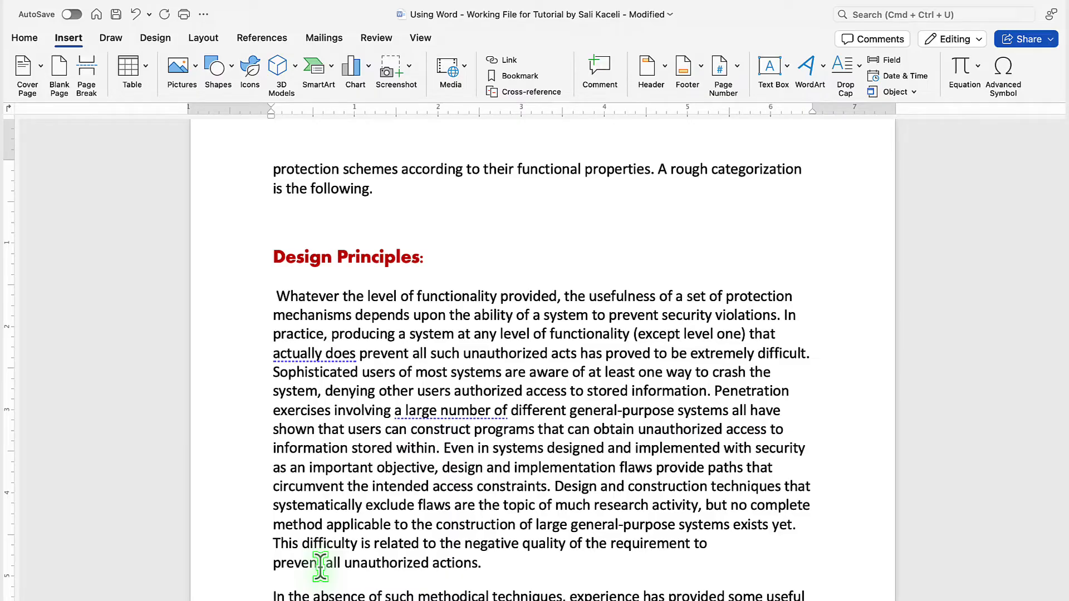
left_click(274, 256)
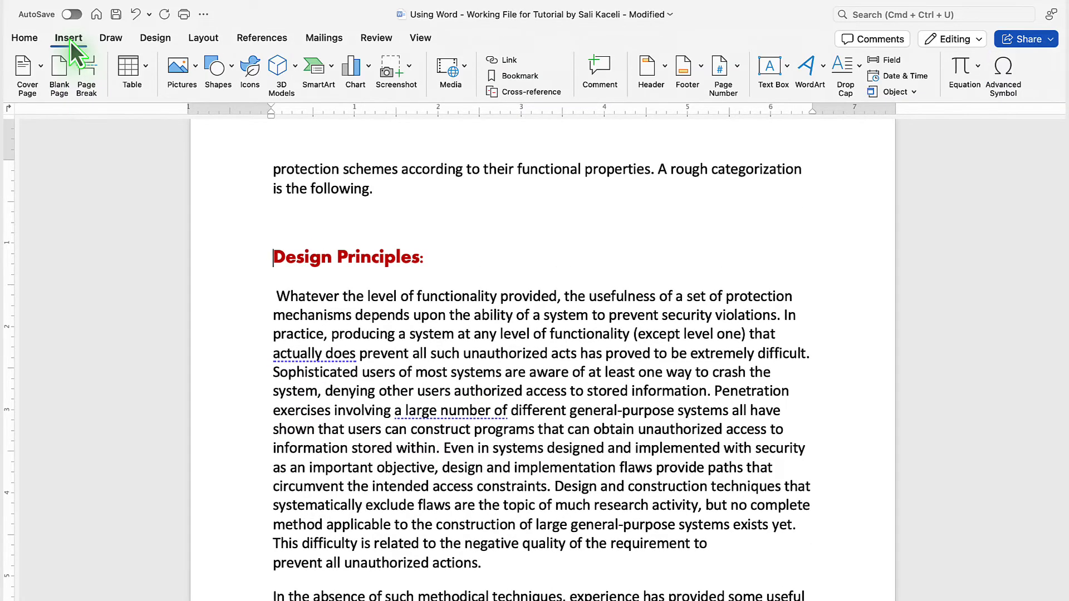
mouse_move(85, 72)
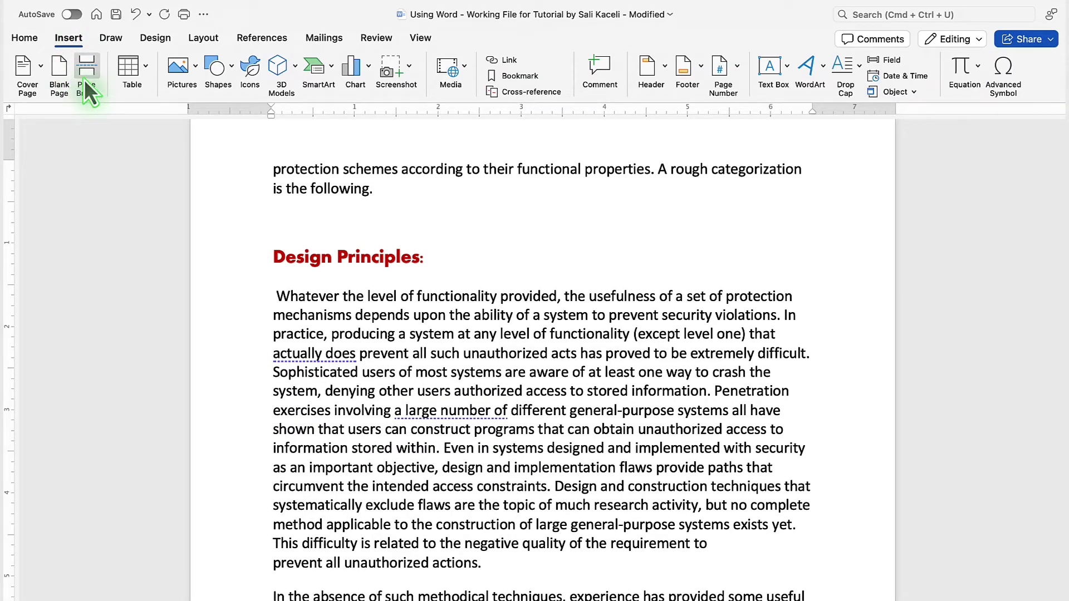
Insert a page break so Design Principles starts a new page, and verify it.
left_click(86, 67)
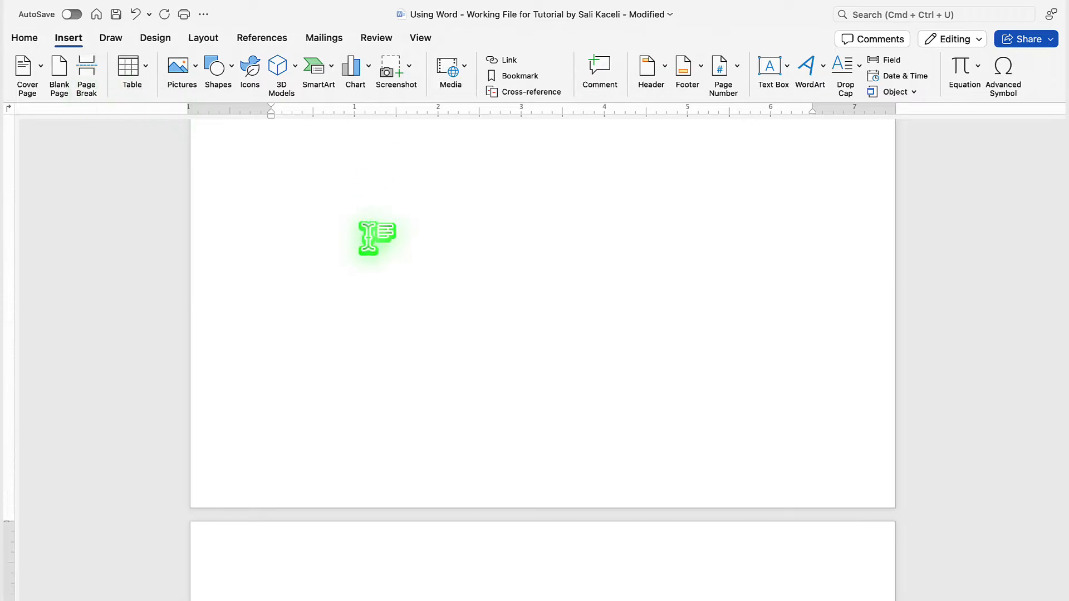
scroll("down", 3)
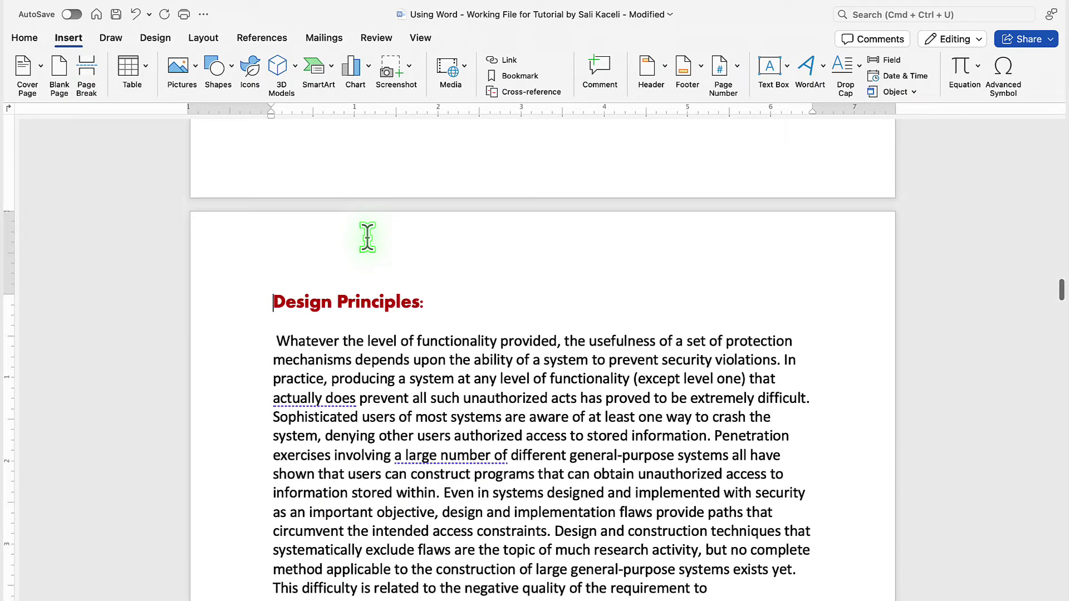
scroll("down", 3)
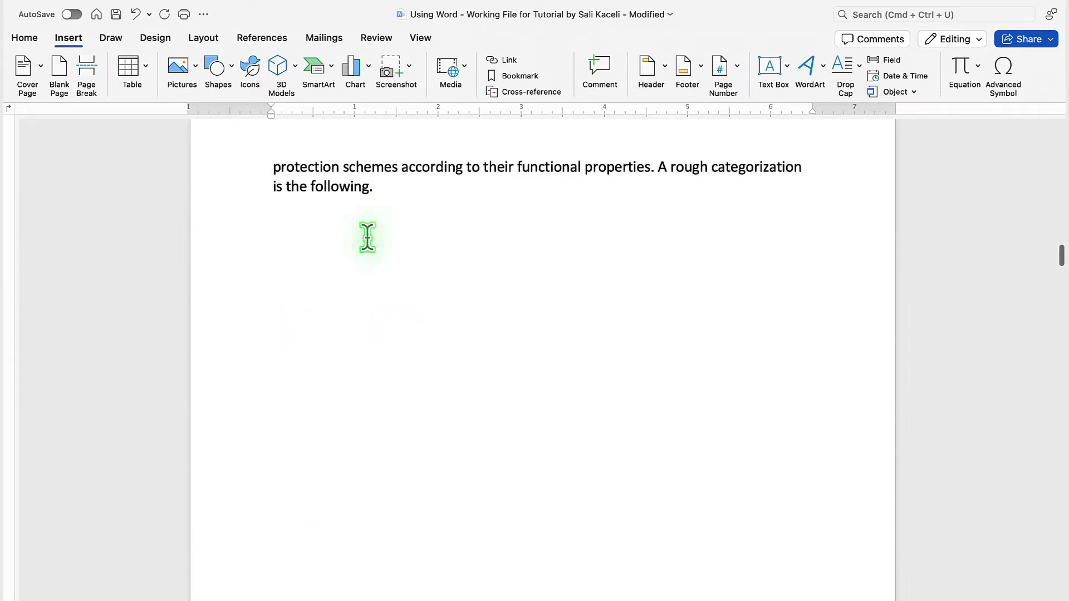
scroll("up", 3)
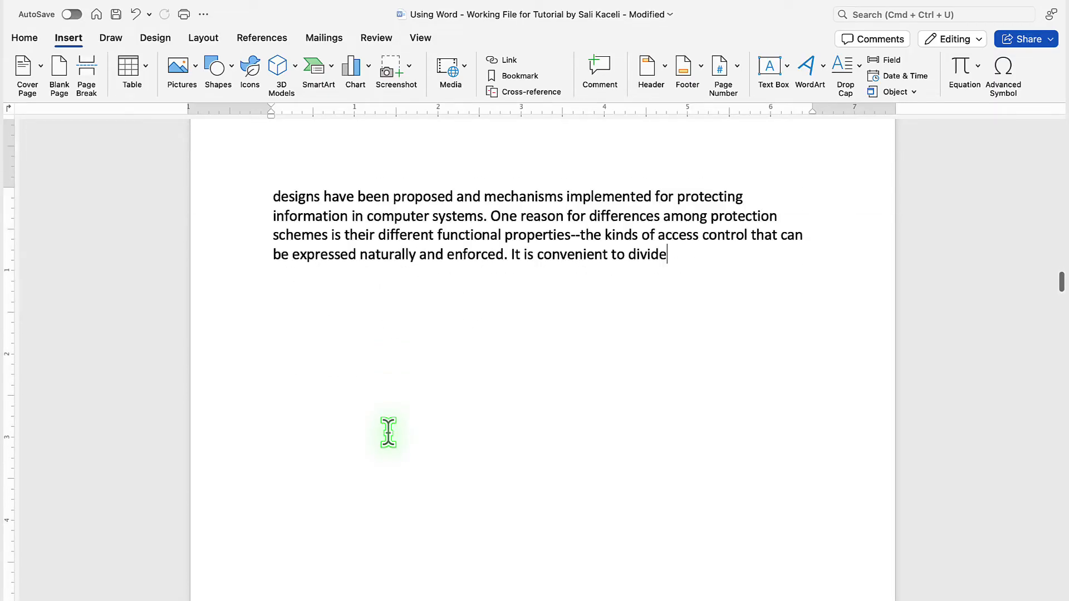
scroll("down", 3)
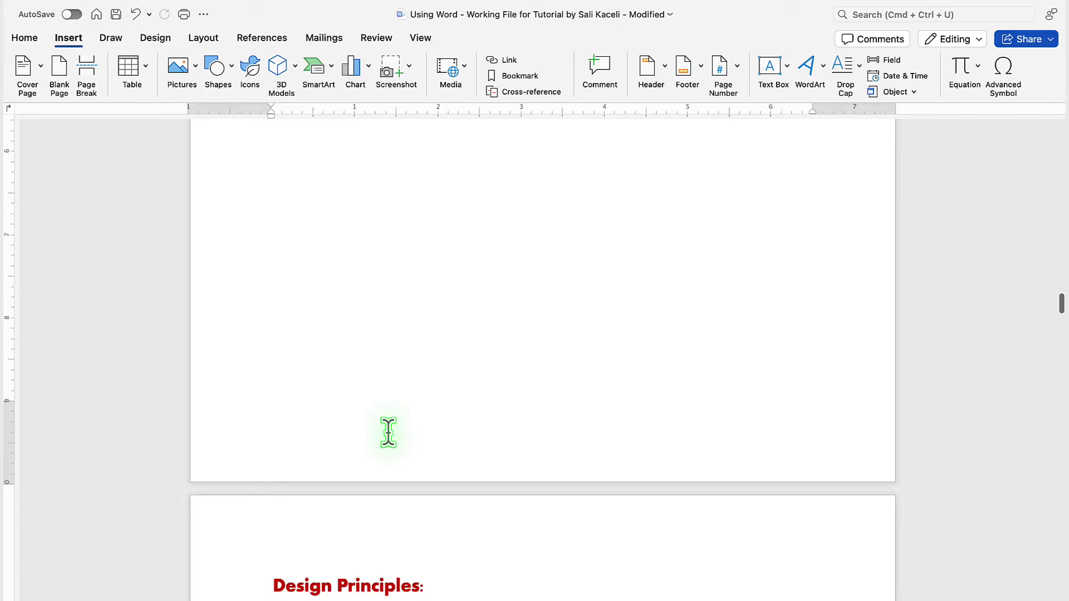
mouse_move(270, 581)
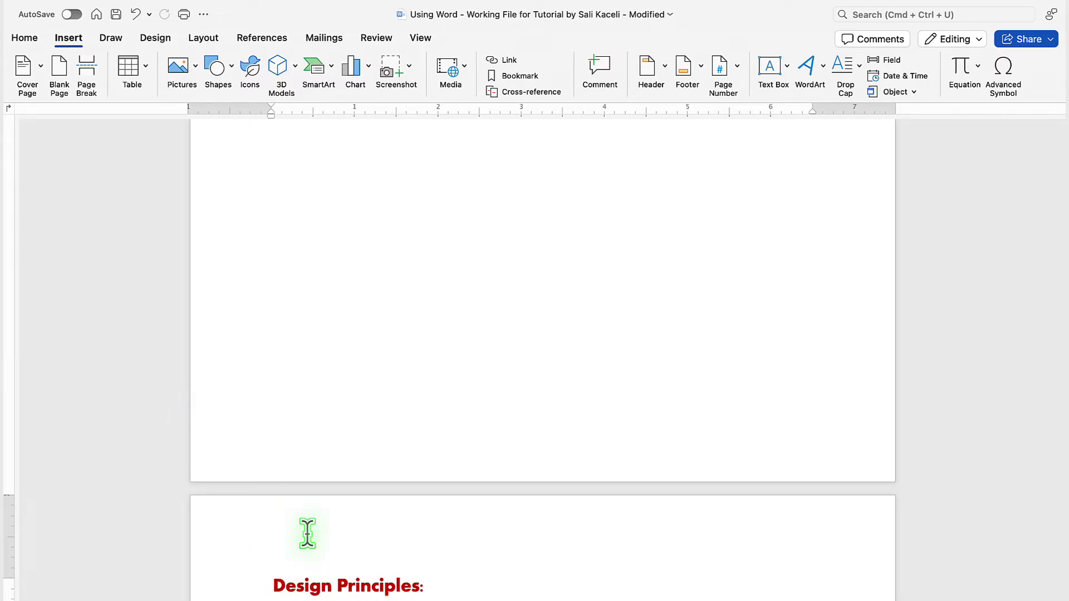
mouse_move(274, 586)
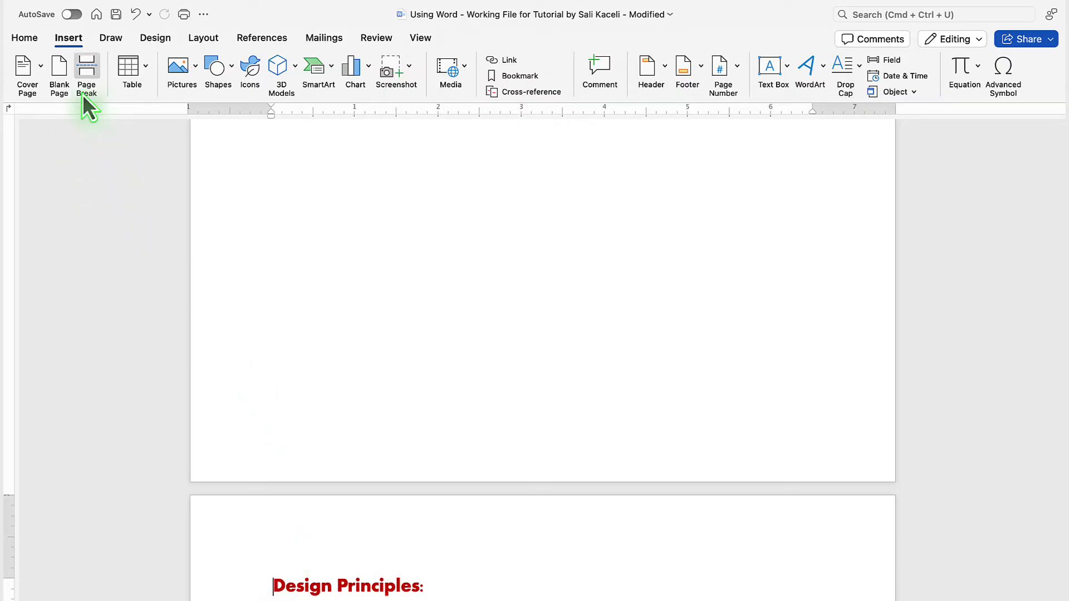
Switch the ribbon to Home for the basic text formatting commands.
left_click(24, 38)
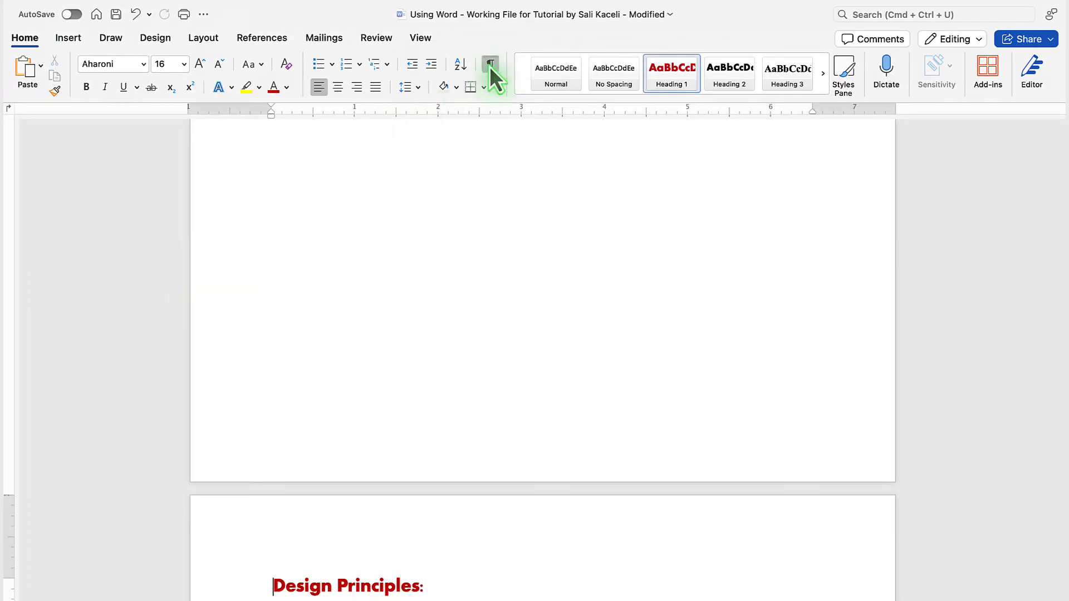
Turn on Show/Hide ¶ to reveal the Page Break marker before Design Principles.
left_click(490, 63)
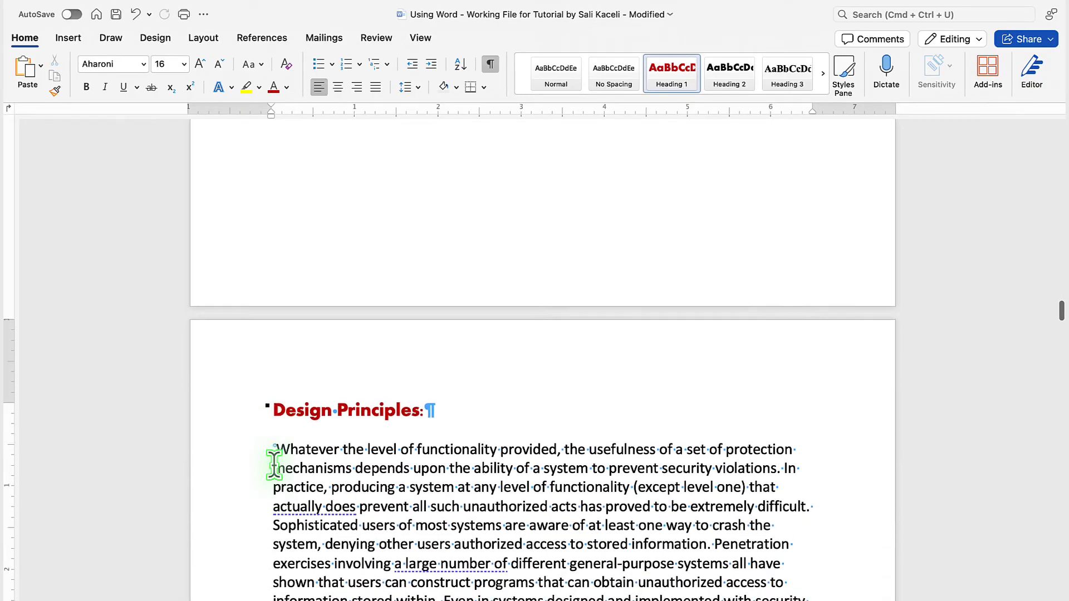
scroll("down", 3)
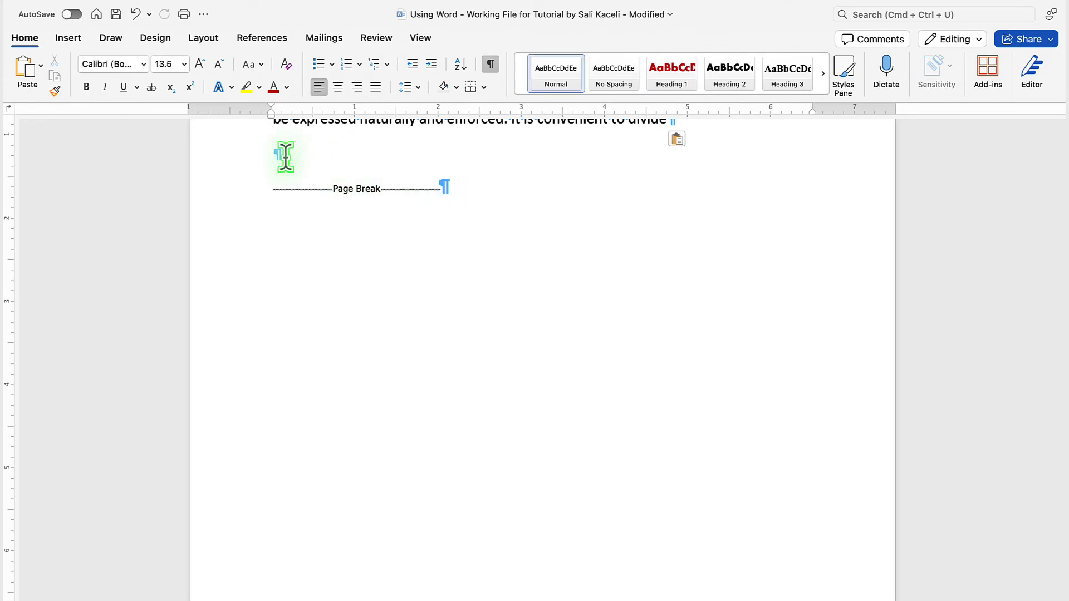
left_click(452, 199)
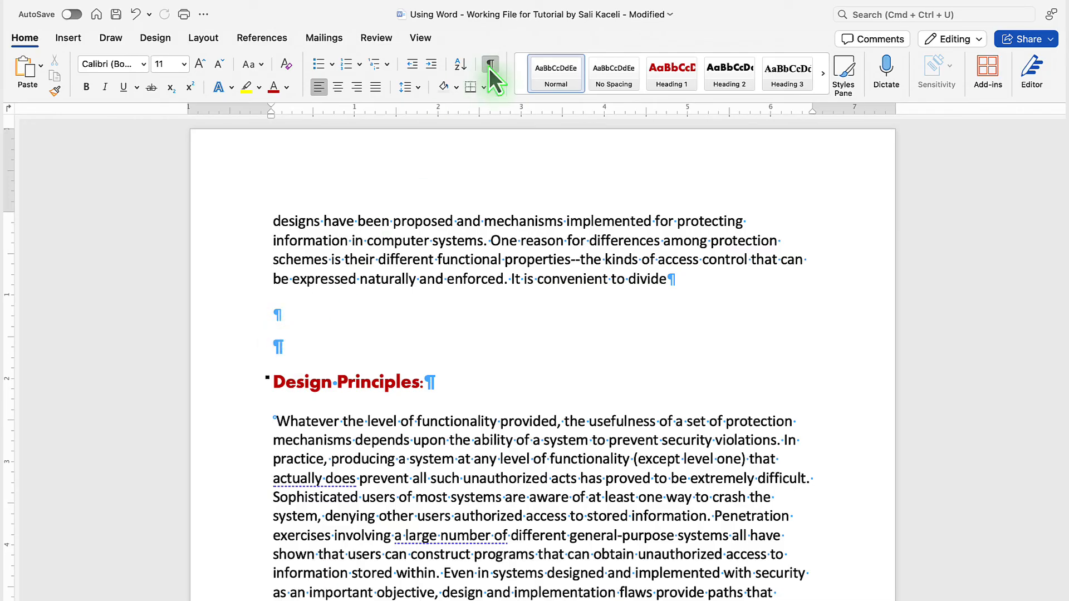
mouse_move(491, 64)
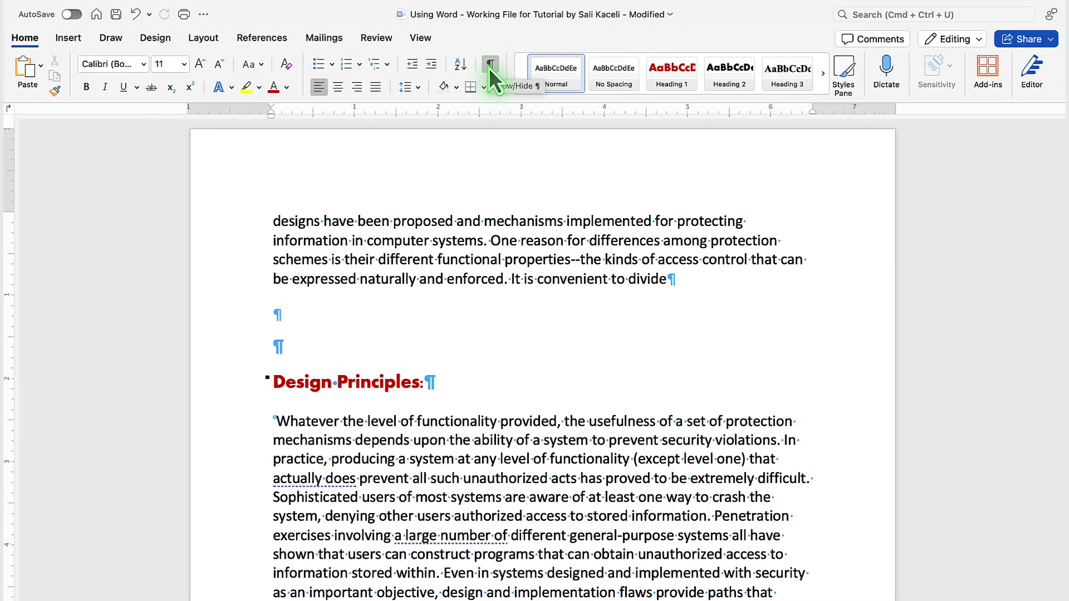
Turn off Show/Hide ¶ so the formatting marks disappear again.
left_click(490, 64)
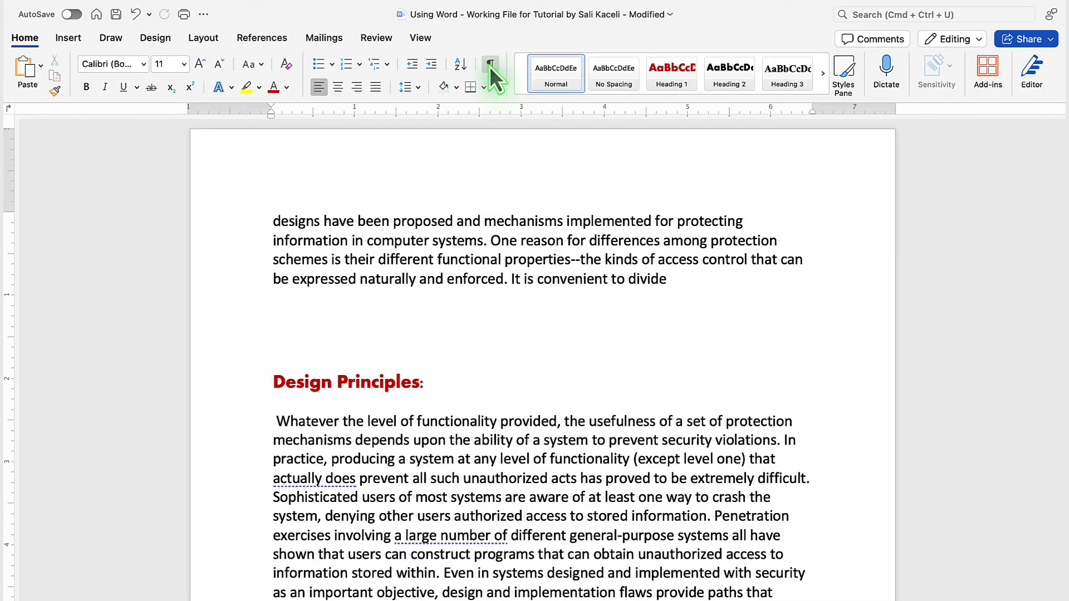